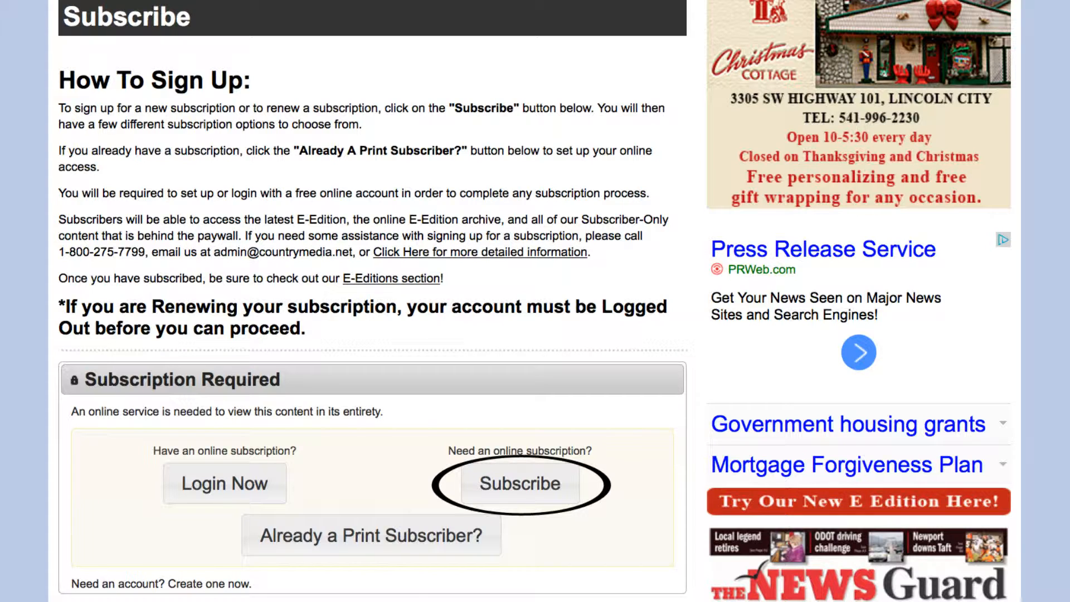
Begin a new online subscription from the Subscription Required box on the Subscribe page
{"action": "left_click", "coordinate": [518, 483]}
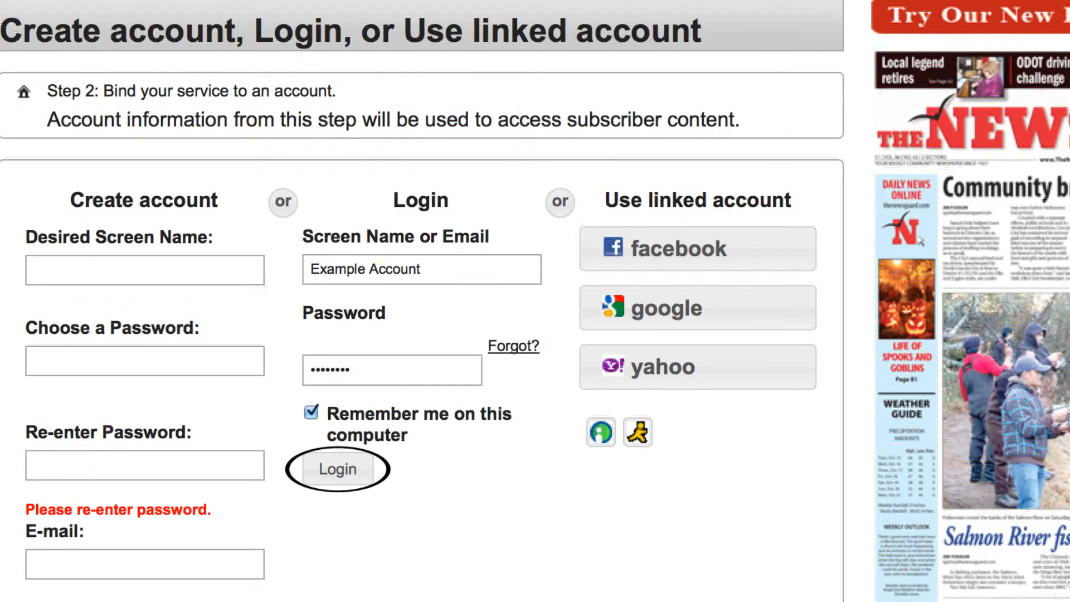
Log in to the Example Account with Remember me checked to bind the subscription
{"action": "left_click", "coordinate": [337, 470]}
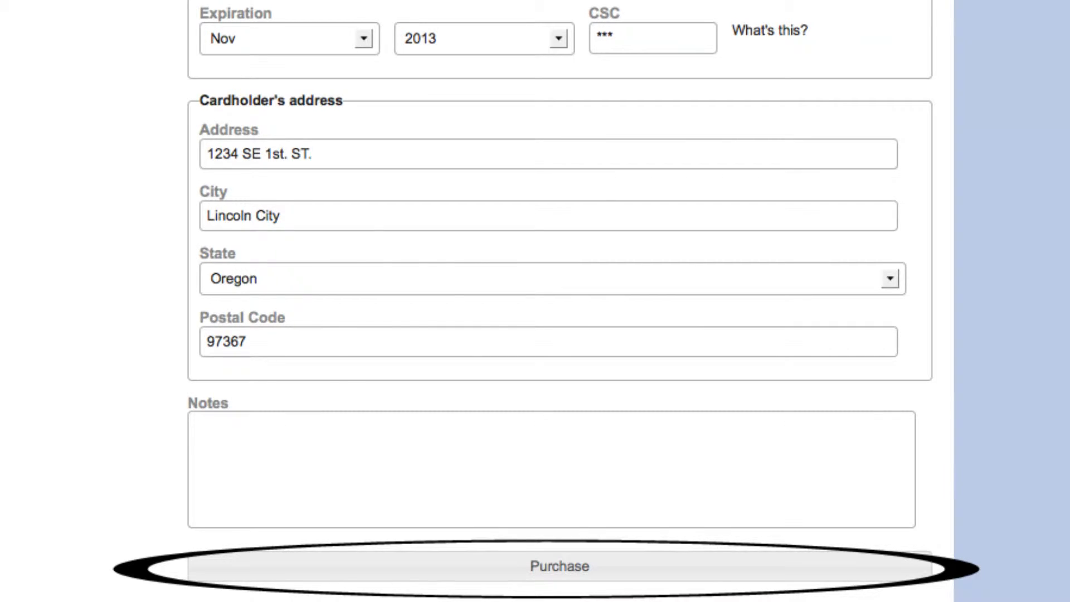
Purchase the $3.99, 31-day subscription with the card and Lincoln City address
{"action": "left_click", "coordinate": [557, 565]}
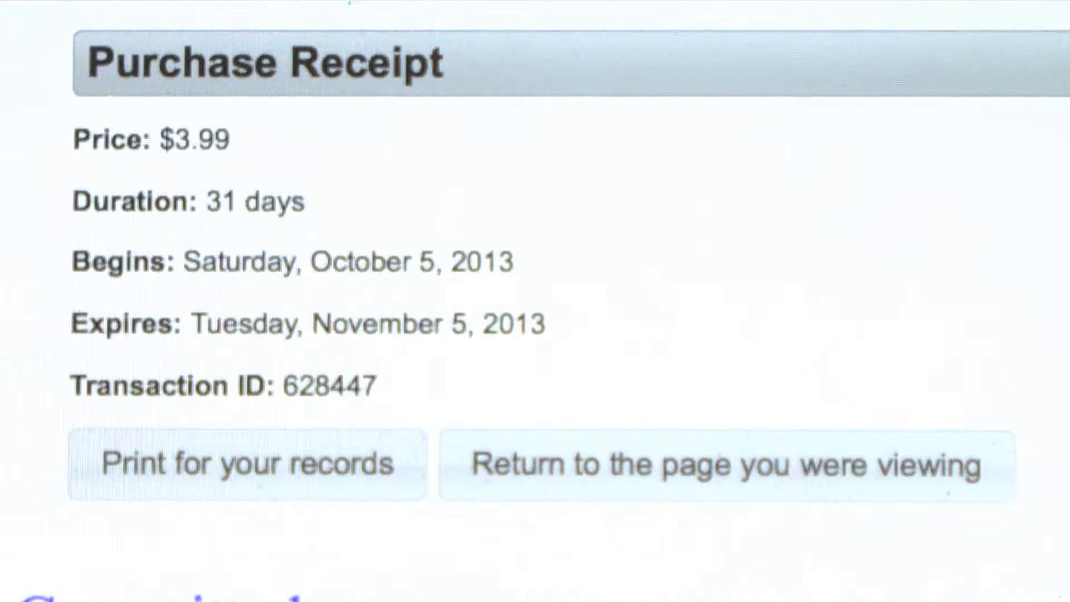